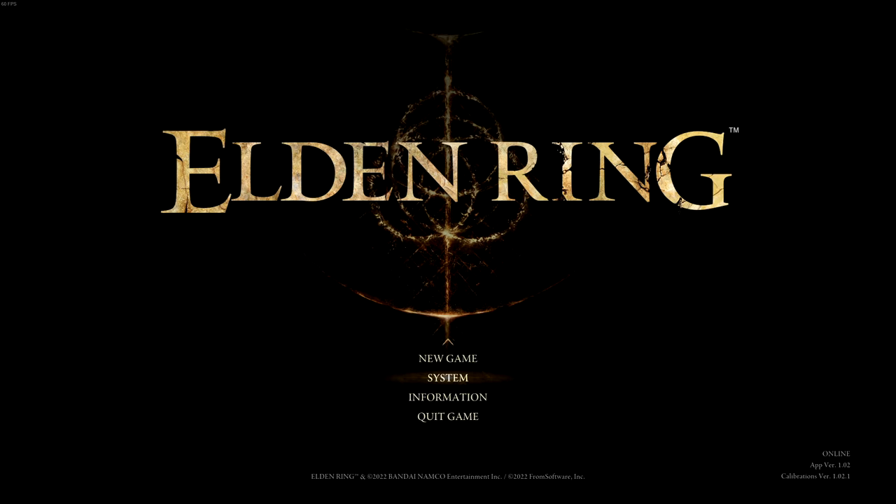
{"action": "mouse_move", "coordinate": [666, 323]}
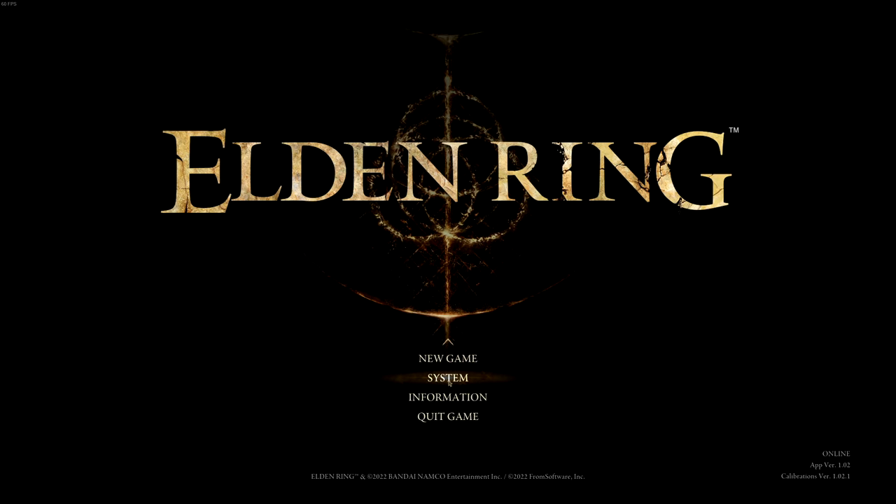
Enter the System settings from the title menu, landing on Game Options
{"action": "left_click", "coordinate": [448, 378]}
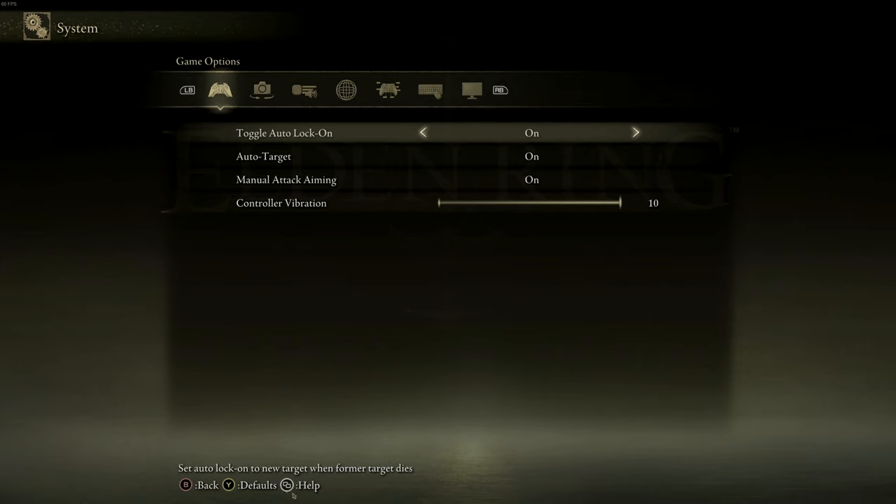
{"action": "mouse_move", "coordinate": [353, 501]}
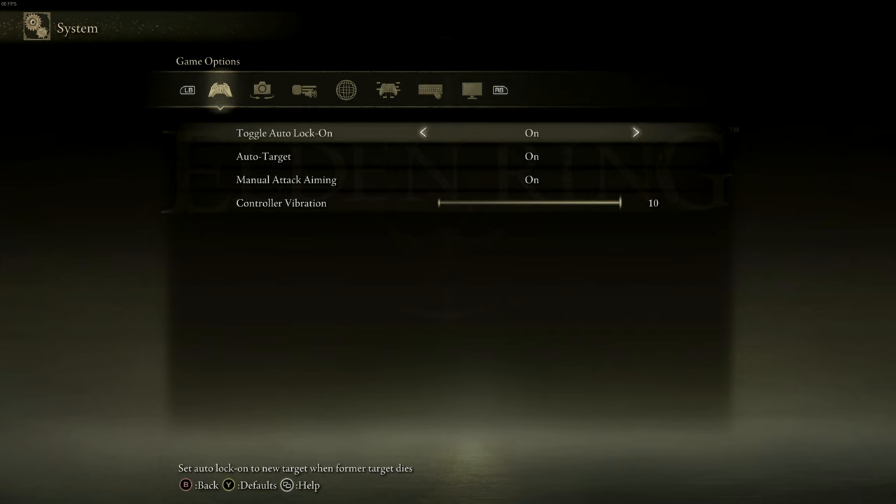
{"action": "mouse_move", "coordinate": [336, 431]}
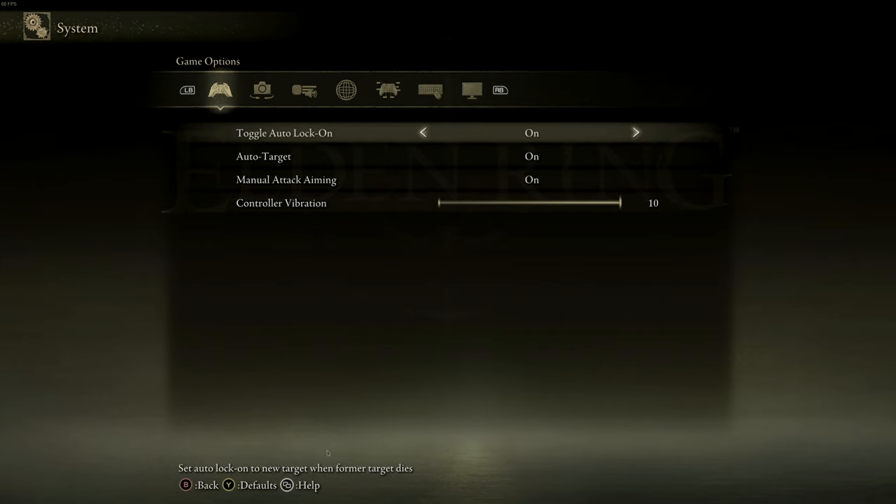
{"action": "mouse_move", "coordinate": [336, 434]}
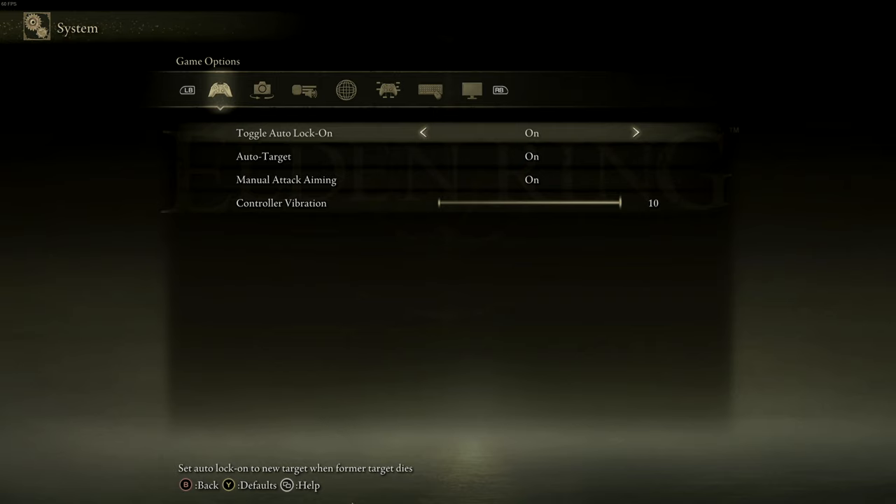
Switch the System settings to the Sound and Display category
{"action": "left_click", "coordinate": [303, 89]}
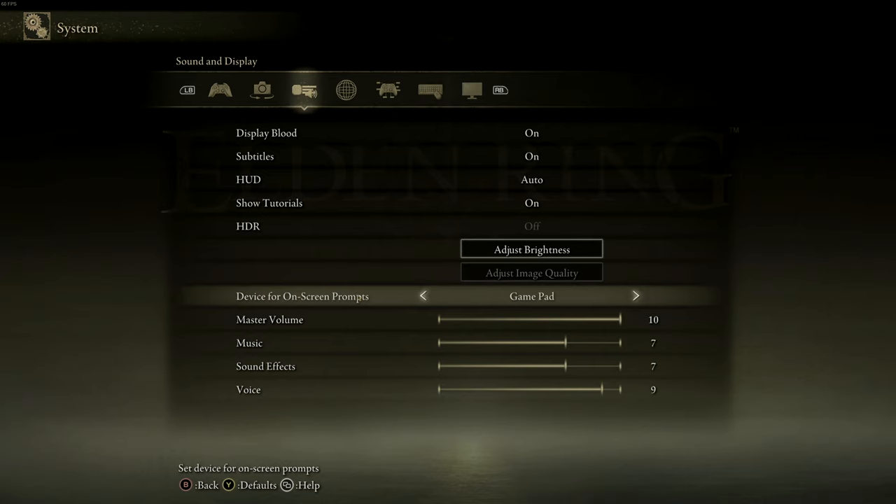
{"action": "mouse_move", "coordinate": [666, 297]}
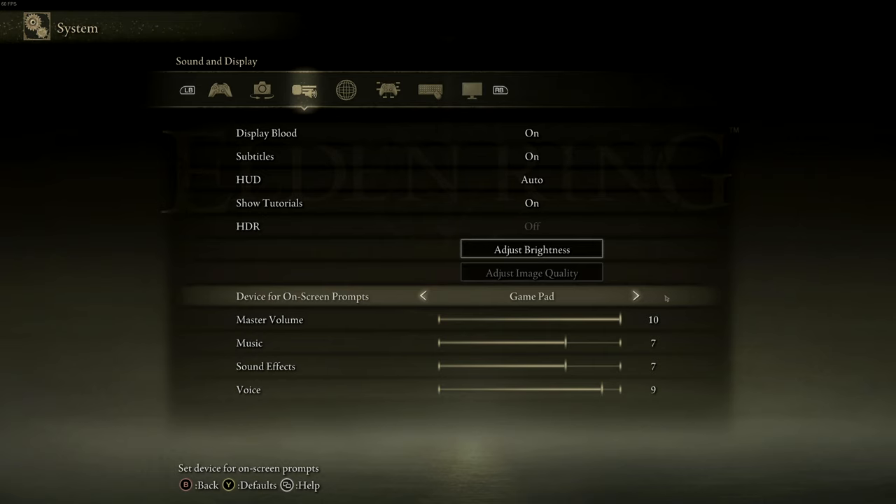
Set Device for On-Screen Prompts to Keyboard and Mouse, then back out to the title menu
{"action": "left_click", "coordinate": [636, 295]}
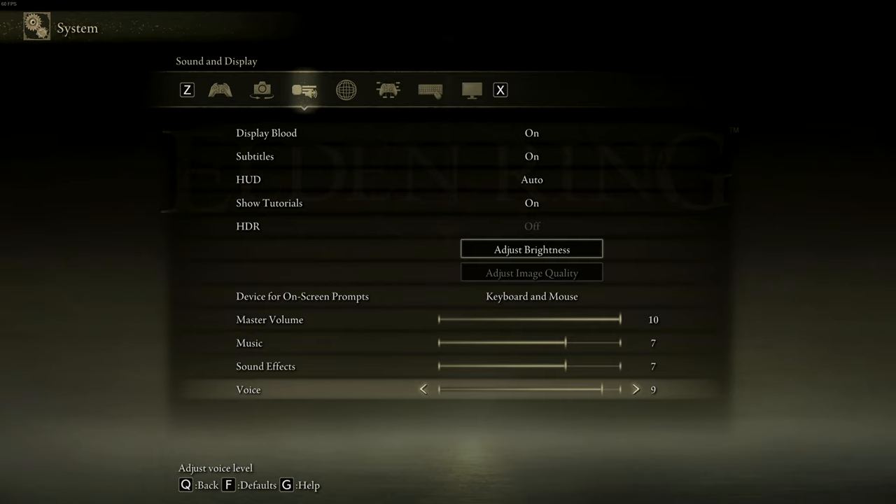
{"action": "key", "text": "q"}
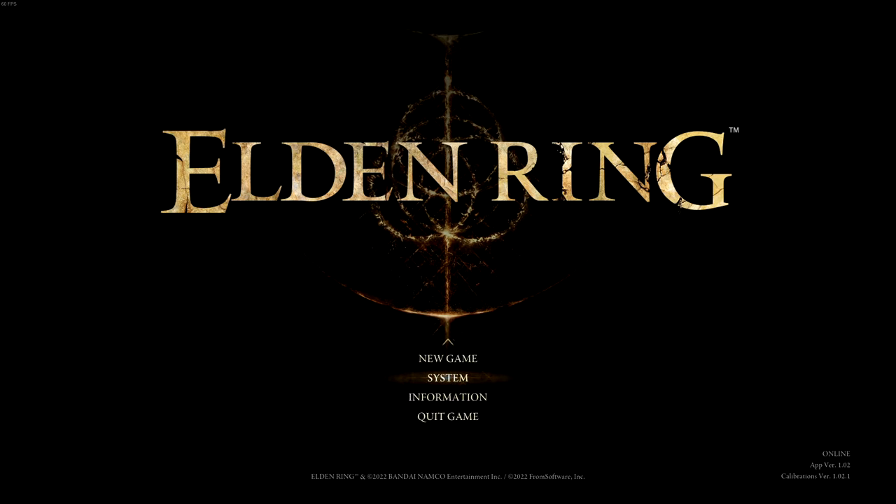